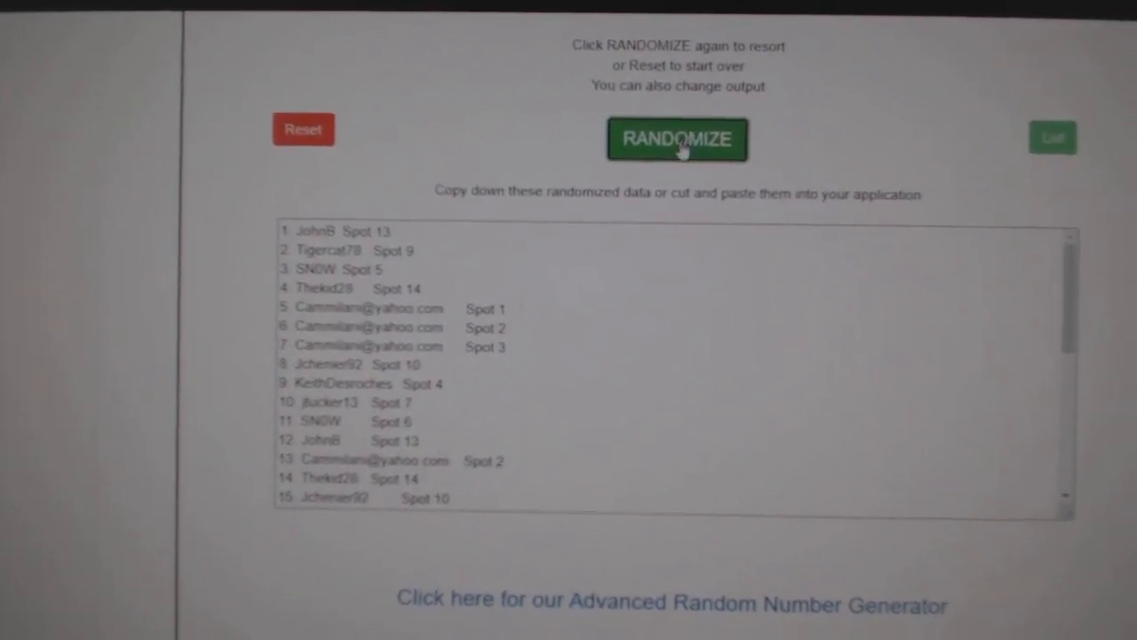
Reshuffle the names-and-spots list with RANDOMIZE for columns A–B
{"action": "left_click", "coordinate": [676, 140]}
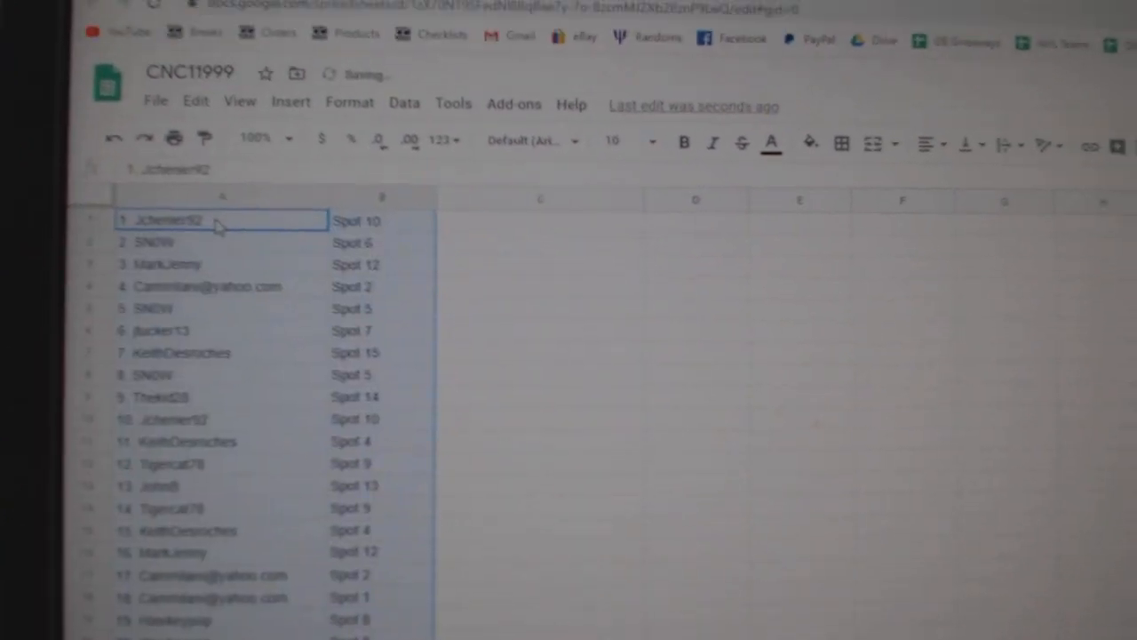
Randomize the team-name list twice to get a fresh shuffled order
{"action": "left_click", "coordinate": [556, 100]}
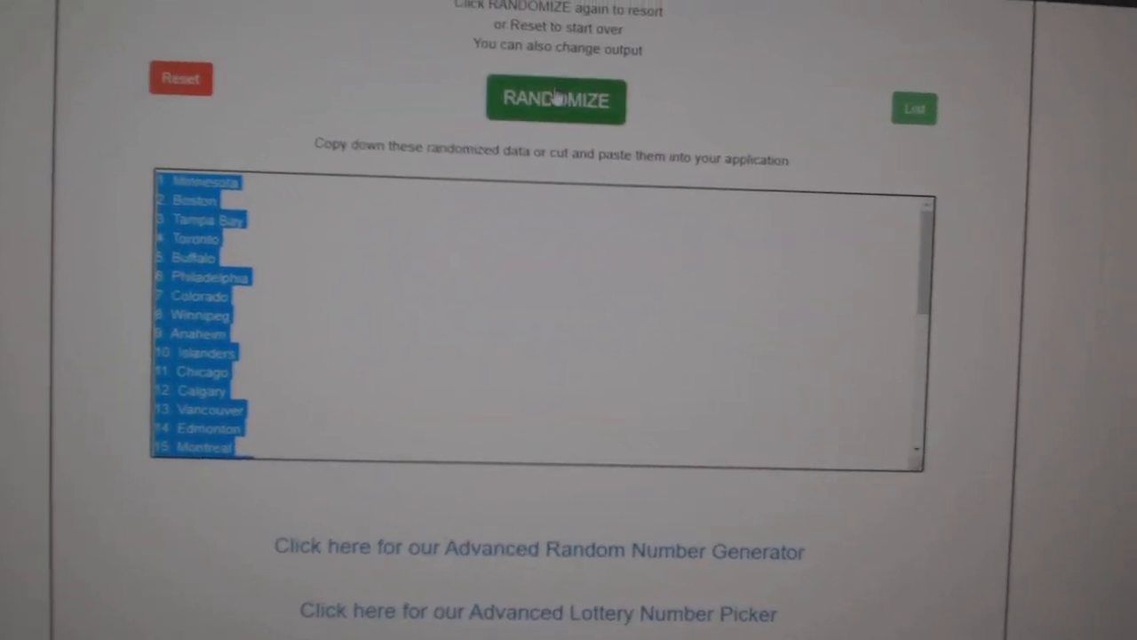
{"action": "left_click", "coordinate": [556, 98]}
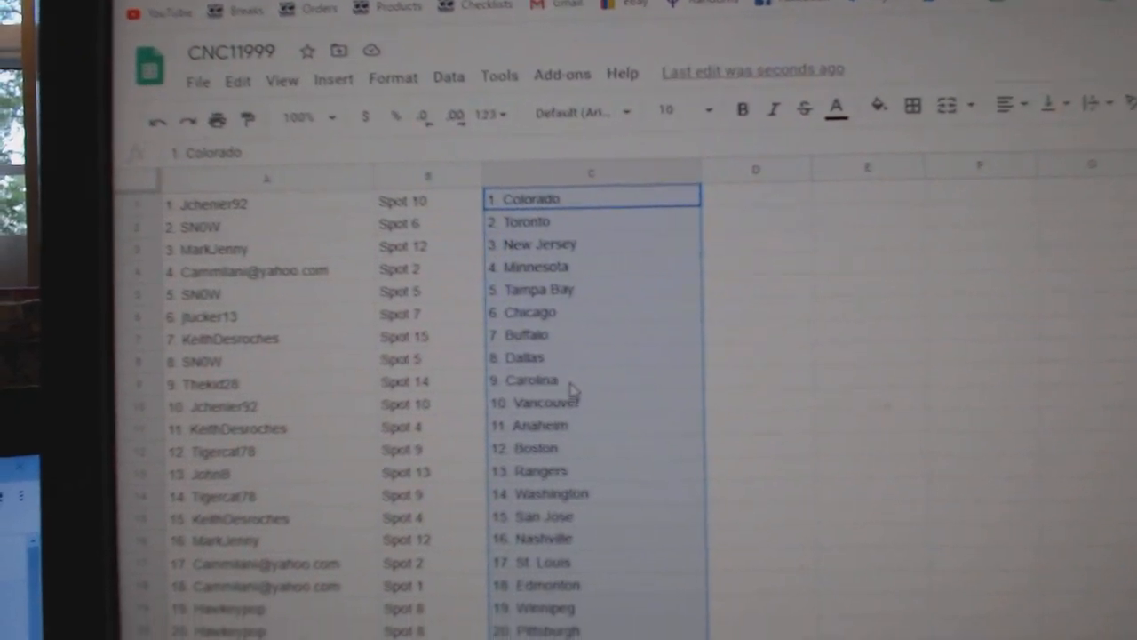
Scroll down the sheet and check the Nashville team entry in column C
{"action": "scroll", "scroll_direction": "down", "scroll_amount": 3}
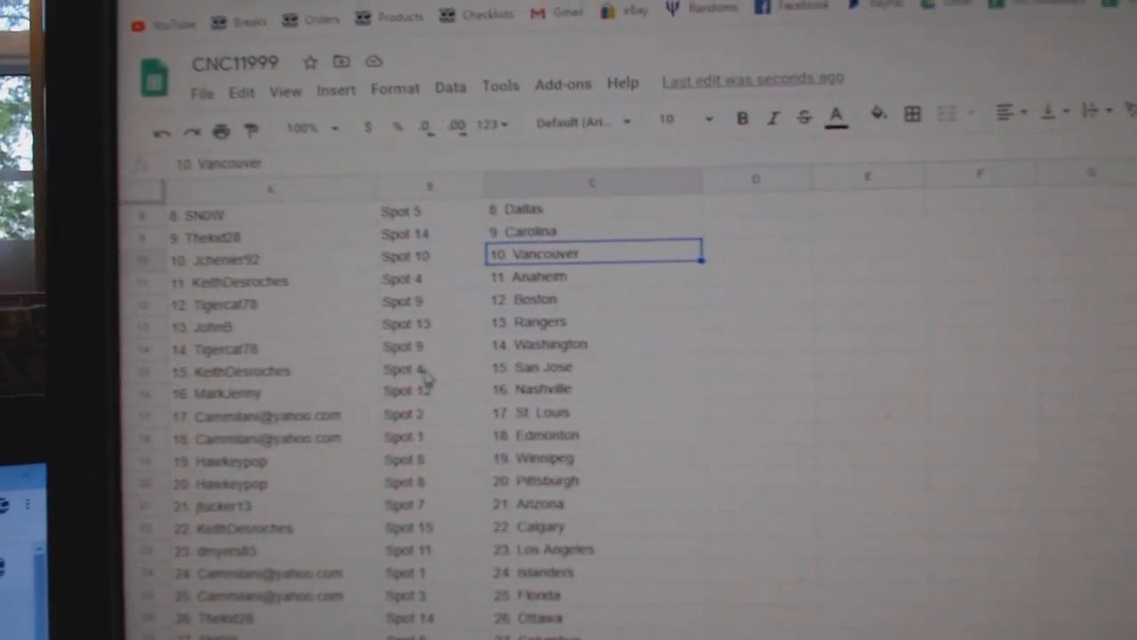
{"action": "left_click", "coordinate": [591, 390]}
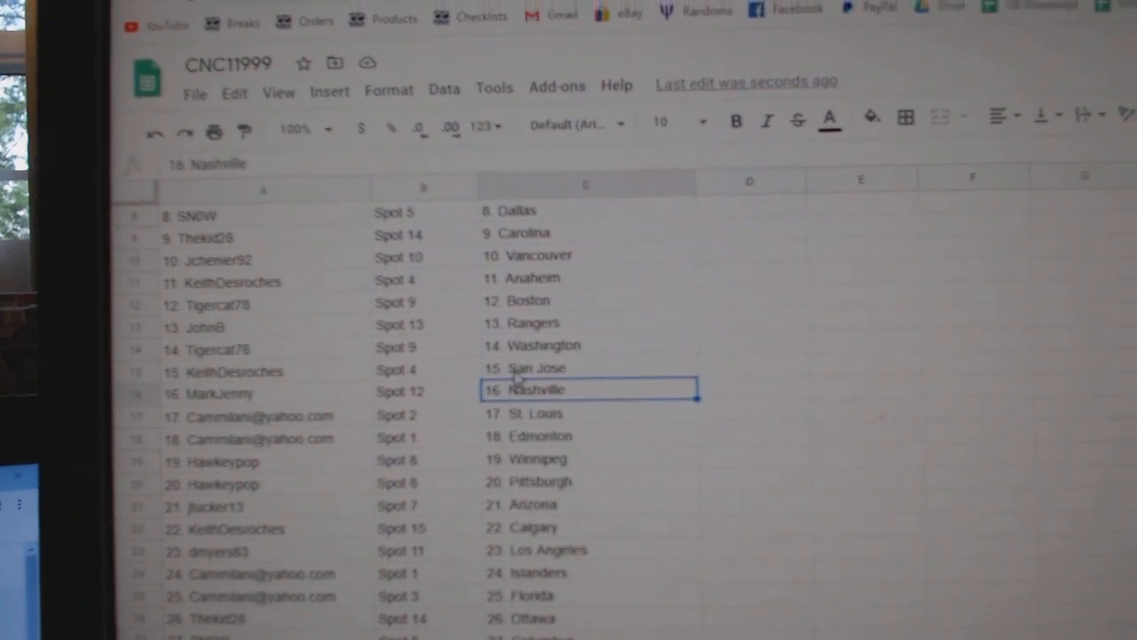